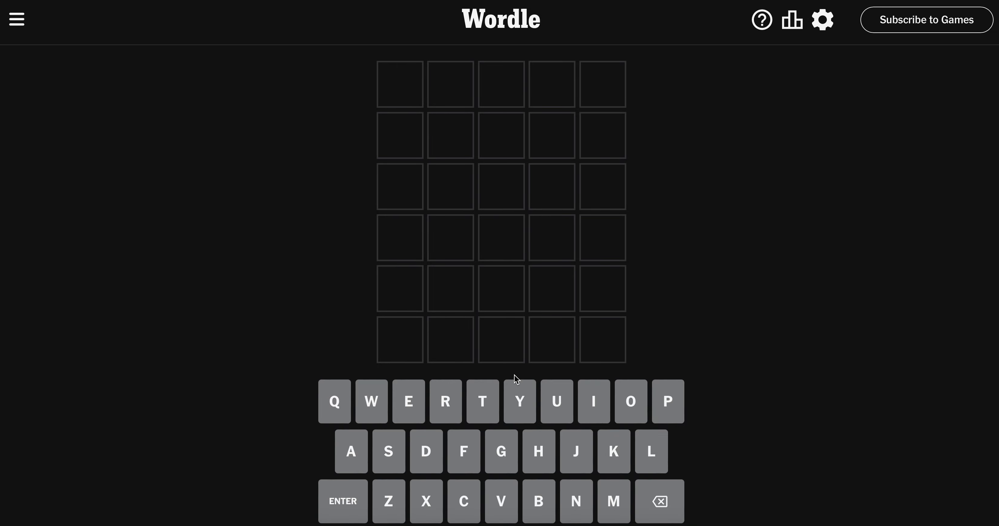
Enter ERASE as the first Wordle guess
type("ERASE")
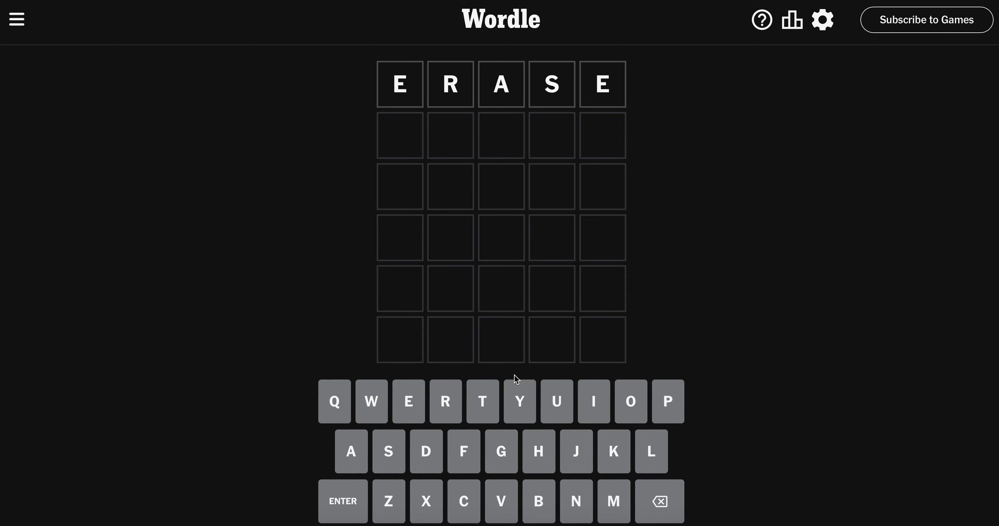
key("Backspace")
type("STOL")
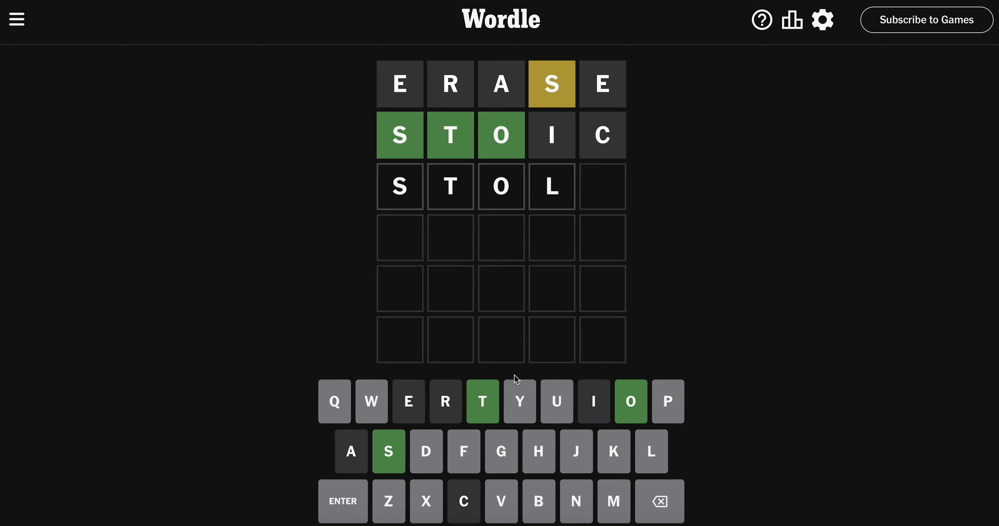
Clear the partial STOCK attempt so STOMP can be entered as the third guess
key("Backspace")
type("CK")
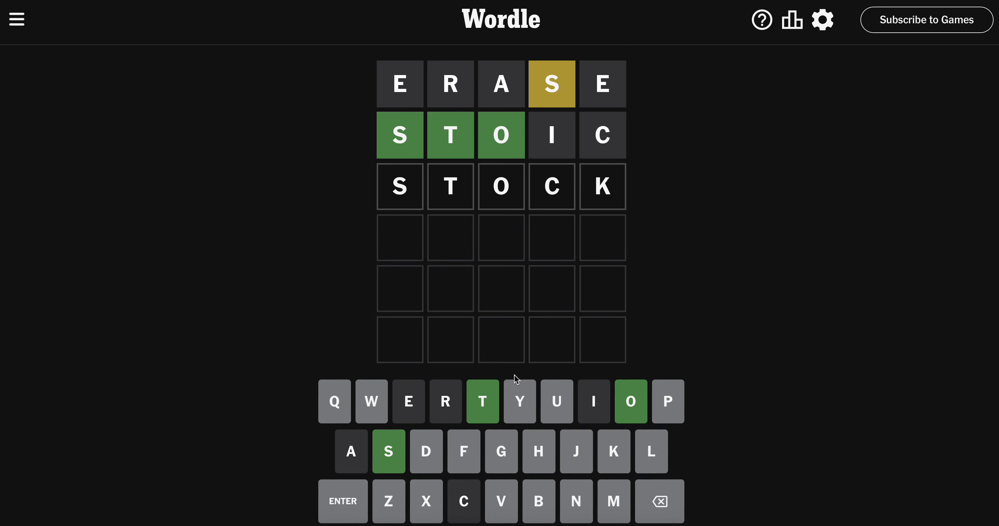
key("Backspace")
type("MP")
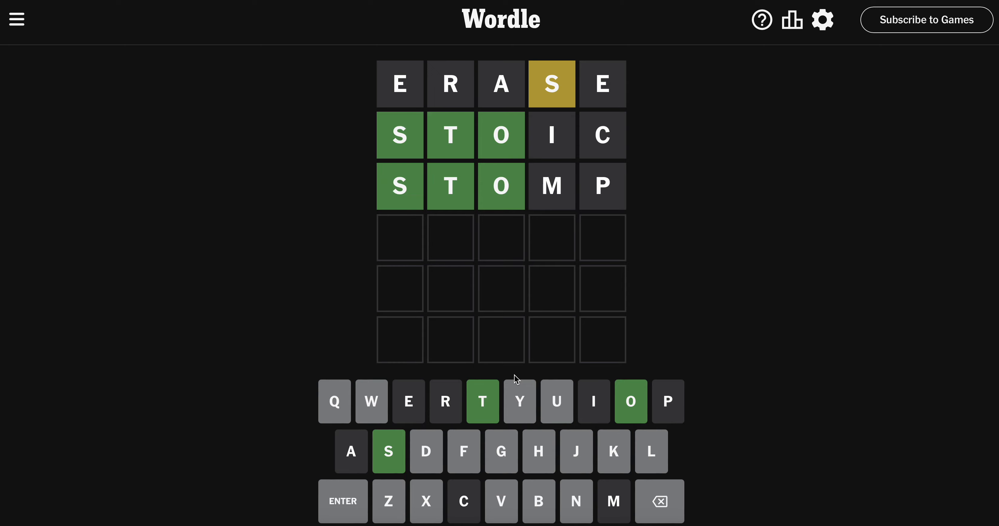
Enter STOOL as the fourth guess, then fill STOUT into the fifth row
type("STO")
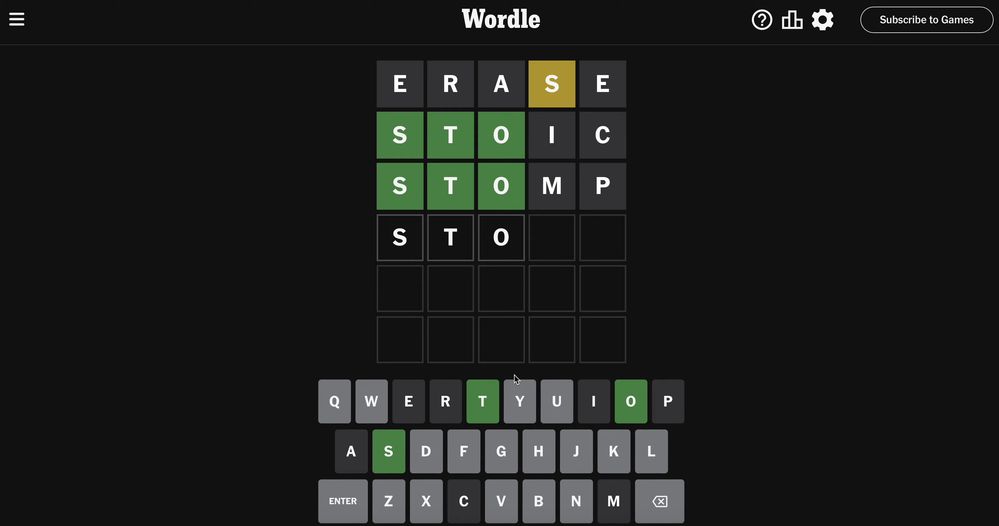
key("o")
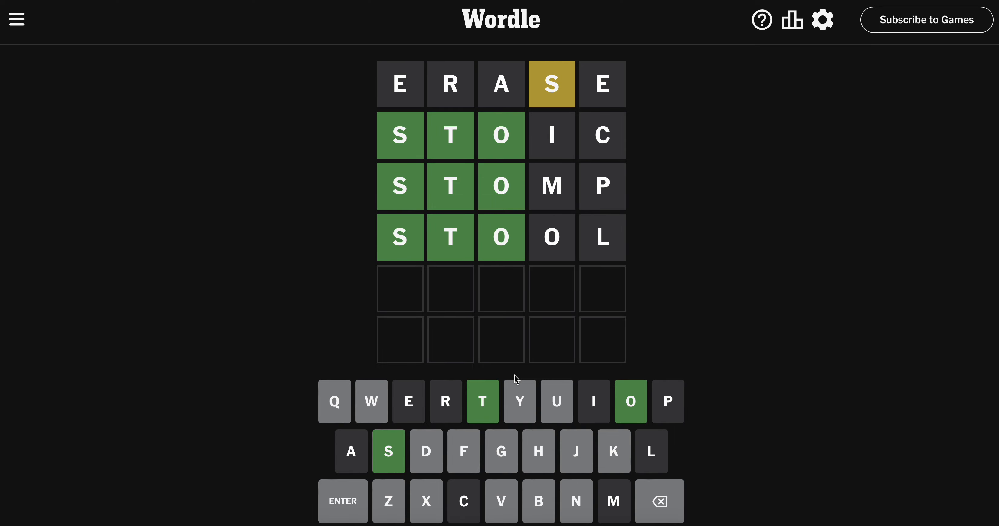
type("STOUT")
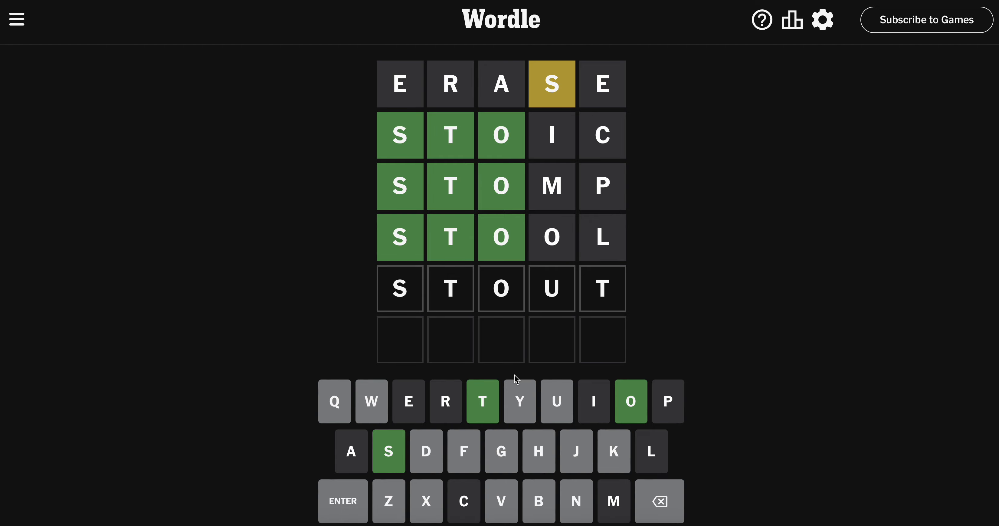
Submit STOUT as the fifth guess, leaving U and T marked absent
key("Backspace")
type("STOV")
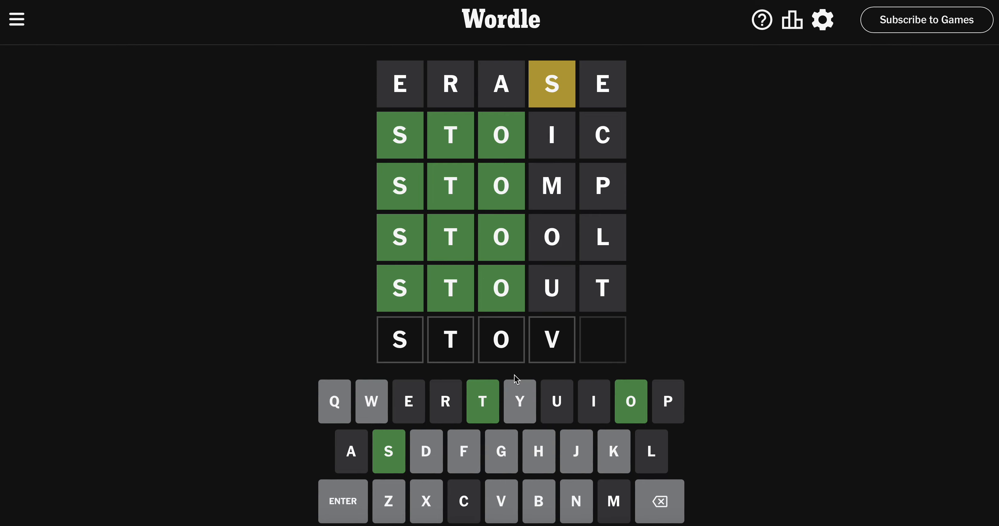
Rework the last row to STONY, solving the puzzle, and view the statistics
key("Backspace")
type("S")
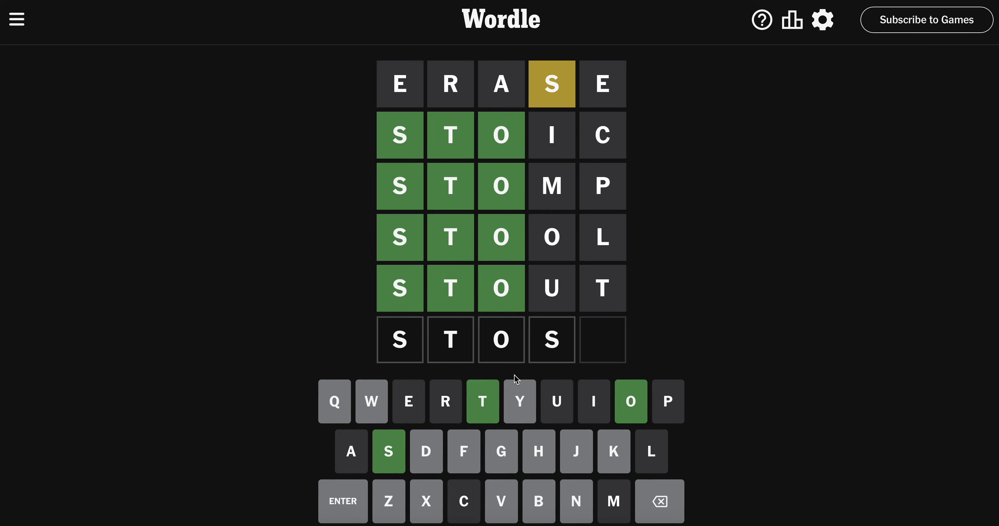
key("Backspace")
type("W")
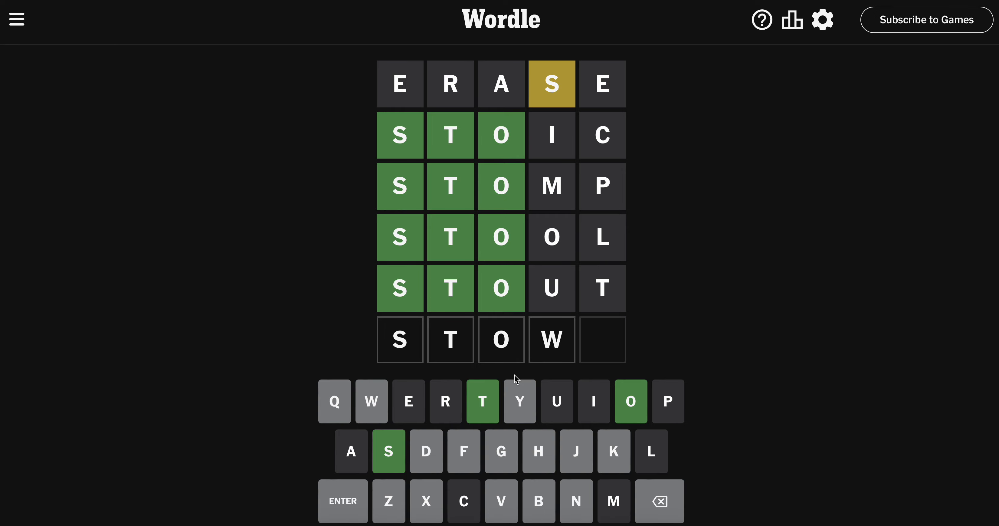
key("Backspace")
type("G")
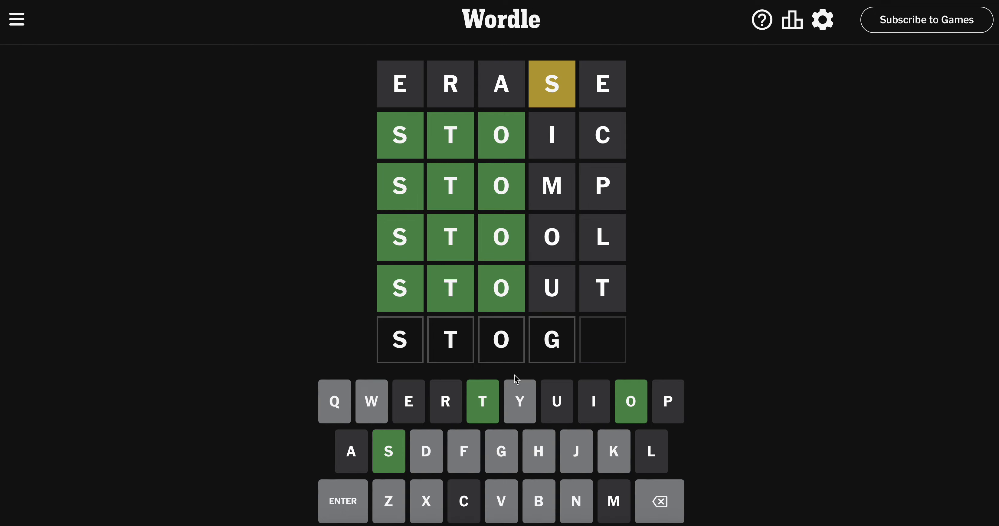
key("Backspace")
type("NY")
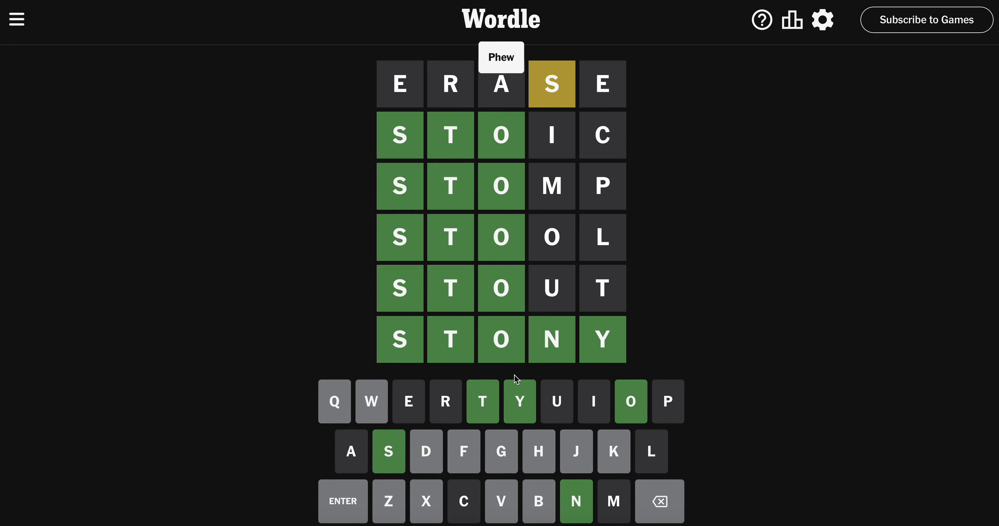
left_click(791, 19)
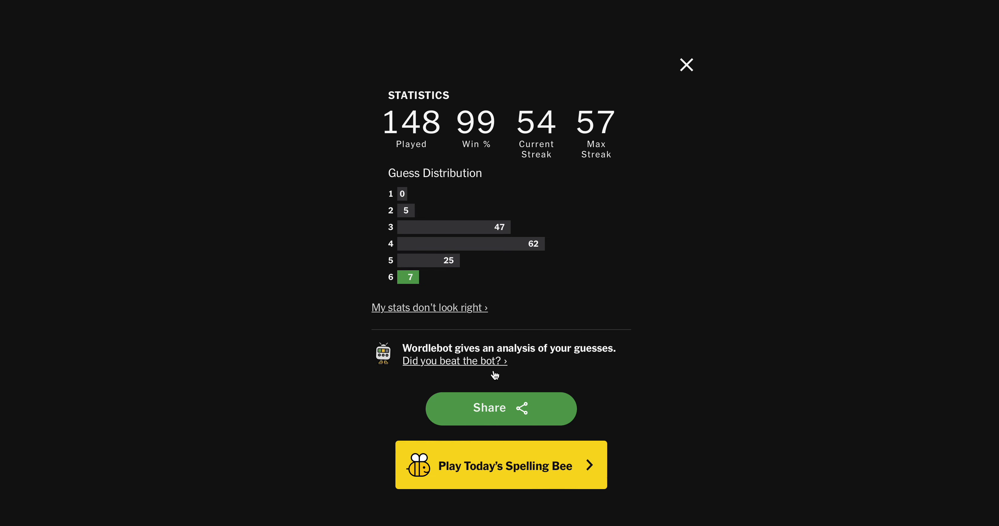
Launch the WordleBot analysis and expand the ERASE first-guess details with readers' choices
left_click(454, 360)
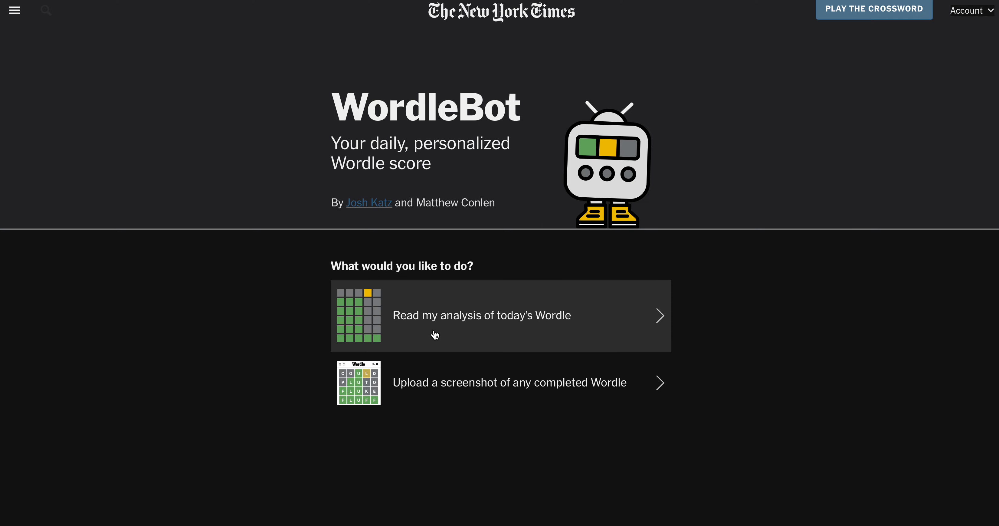
left_click(481, 314)
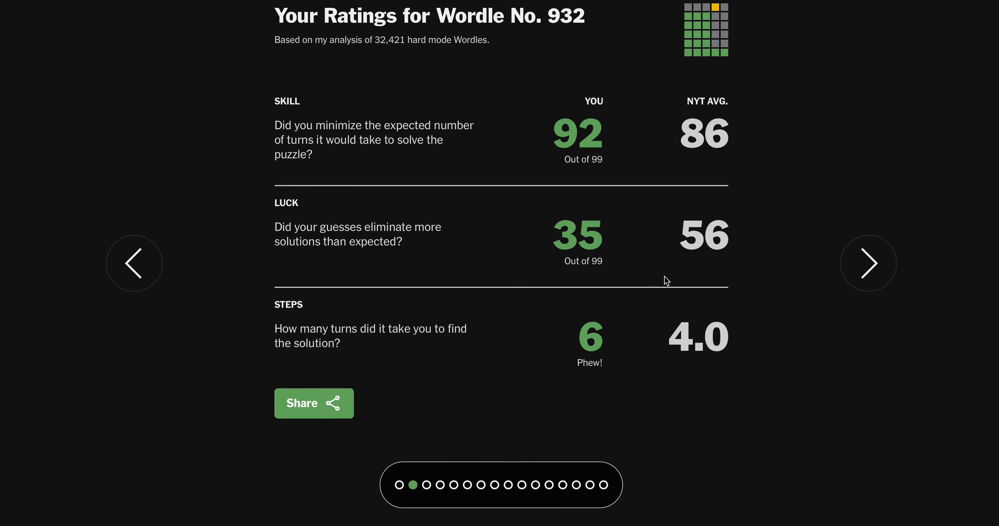
left_click(867, 263)
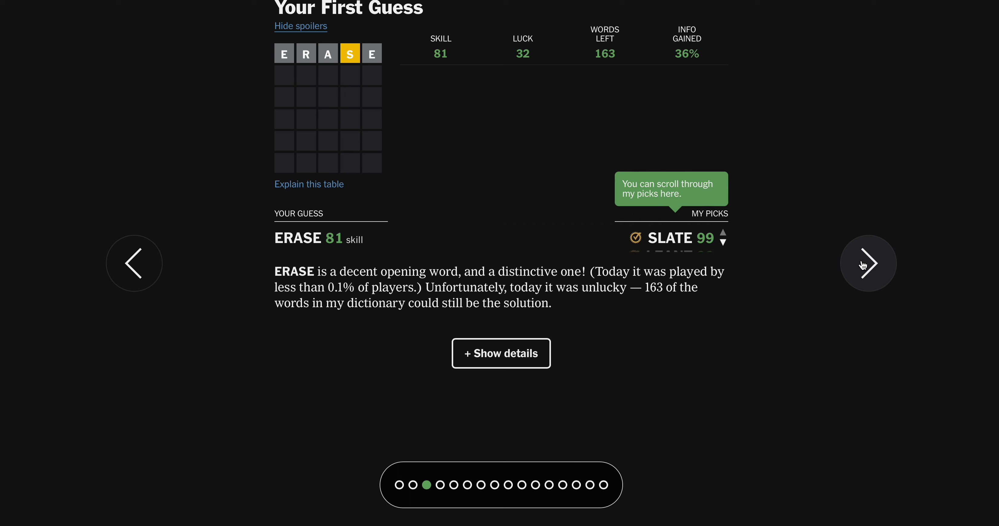
left_click(501, 353)
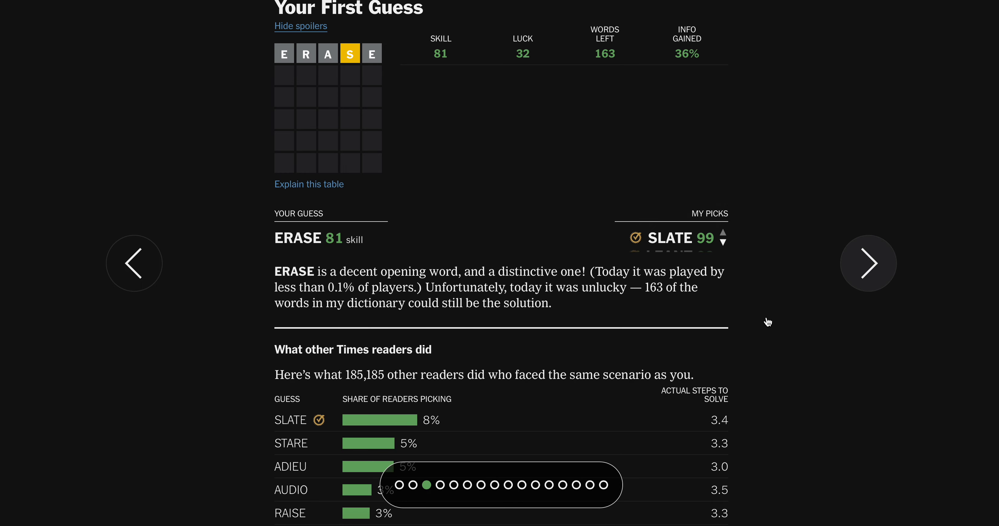
scroll("down", 3)
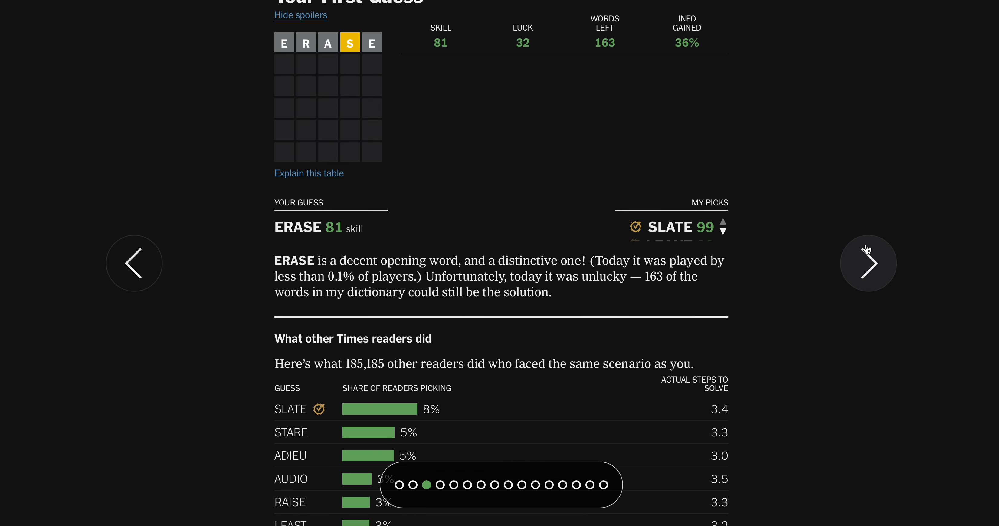
Advance through each guess analysis to the Comparing Our Solutions view against SLATE, SNOUT, STONY
left_click(867, 263)
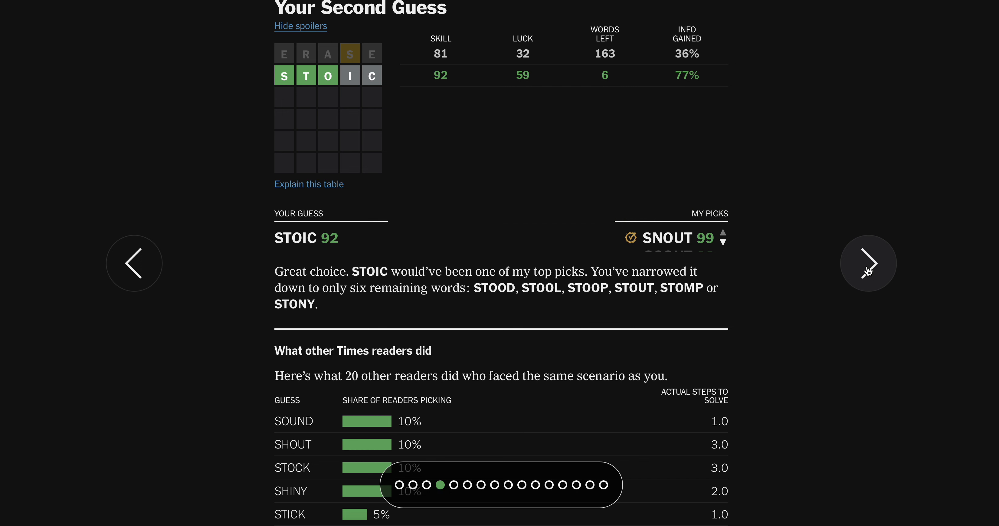
left_click(867, 263)
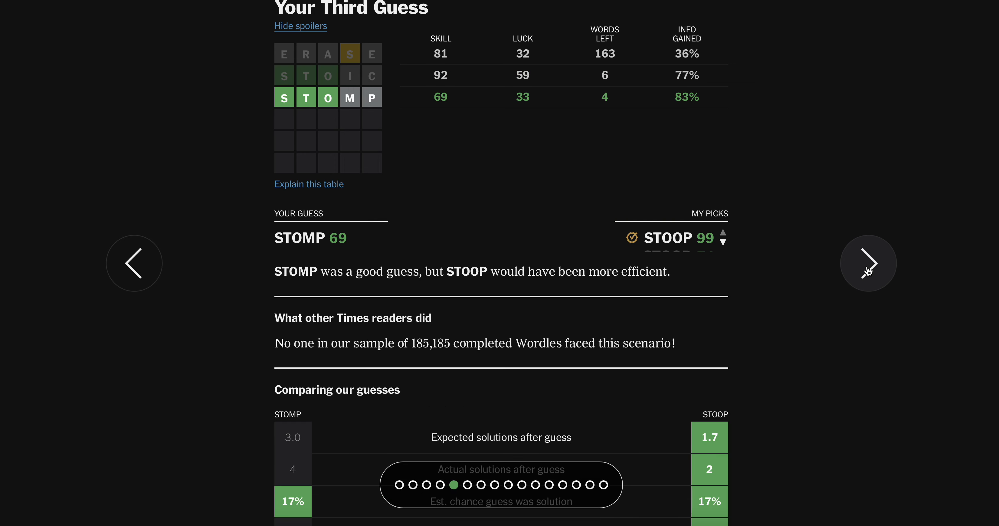
left_click(867, 263)
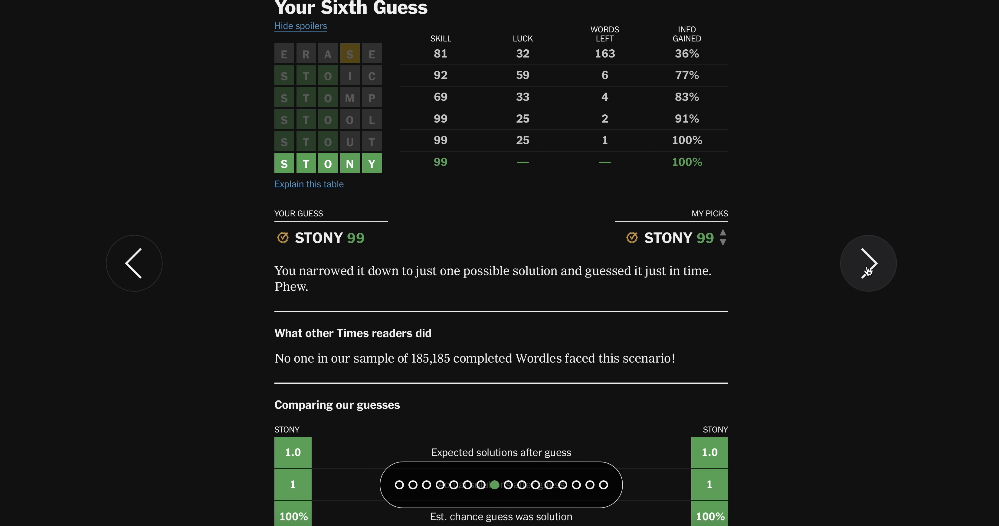
left_click(868, 263)
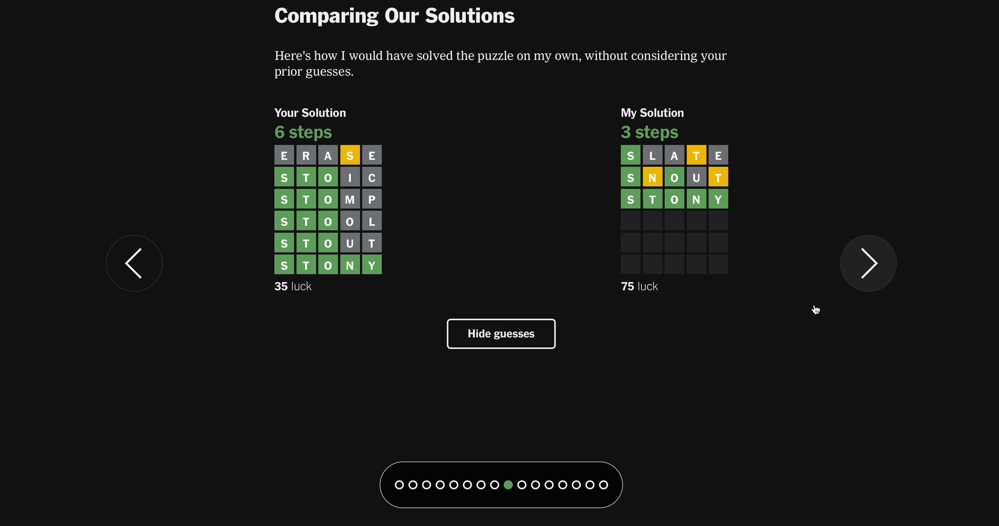